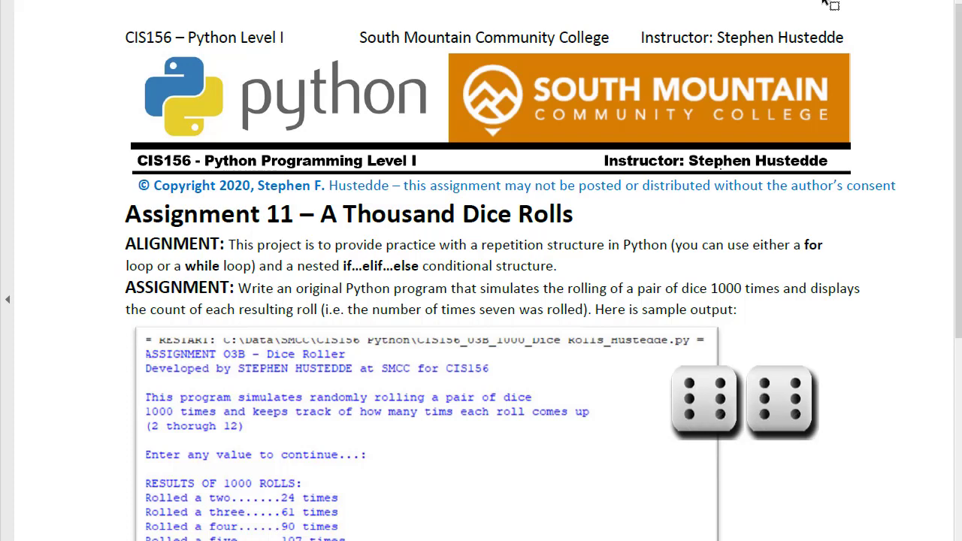
Highlight the random.randint(1,6) requirement and the requirement to prompt for input.
scroll(down, 3)
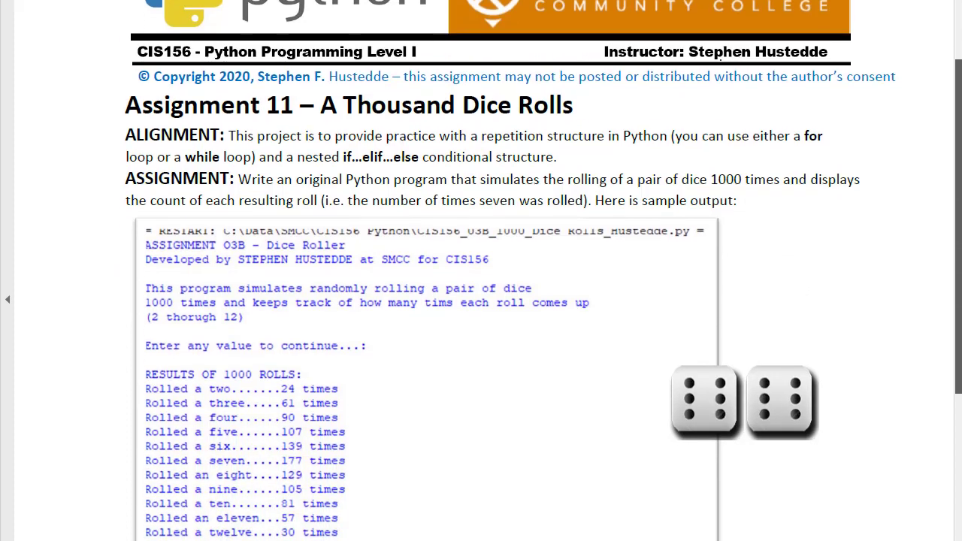
scroll(down, 3)
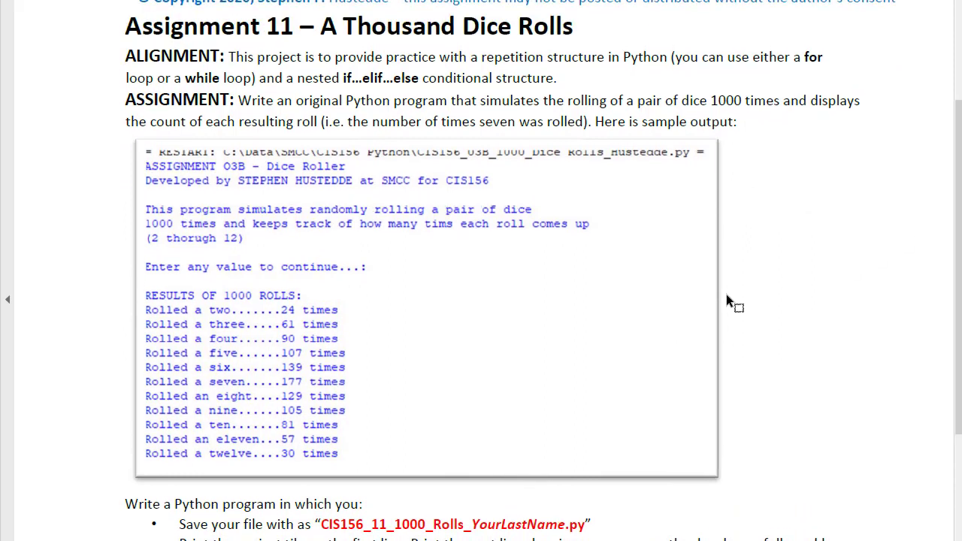
mouse_move(360, 365)
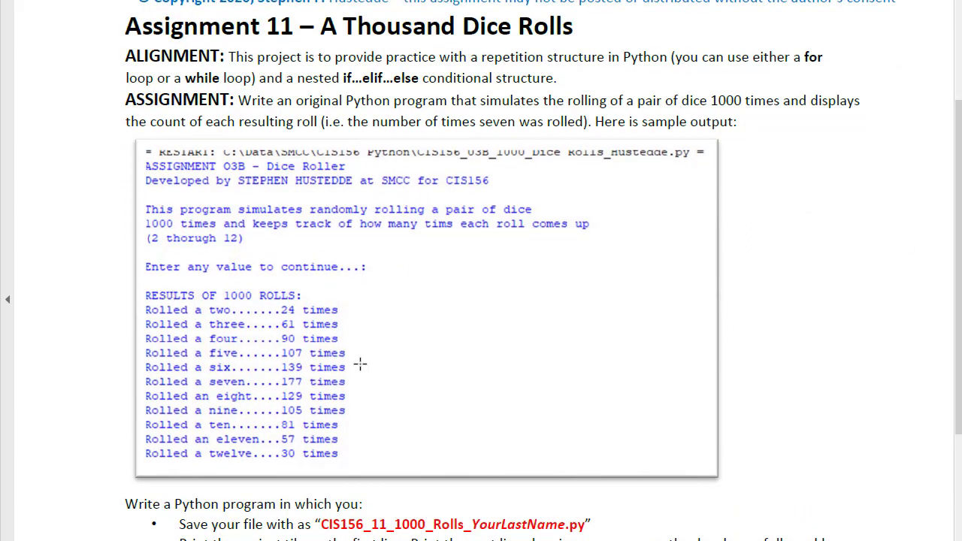
mouse_move(219, 324)
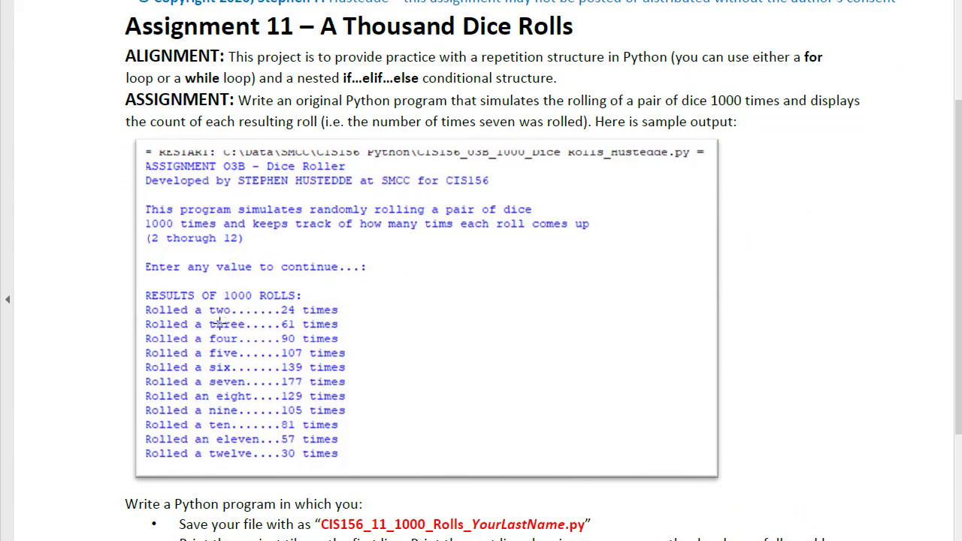
mouse_move(238, 469)
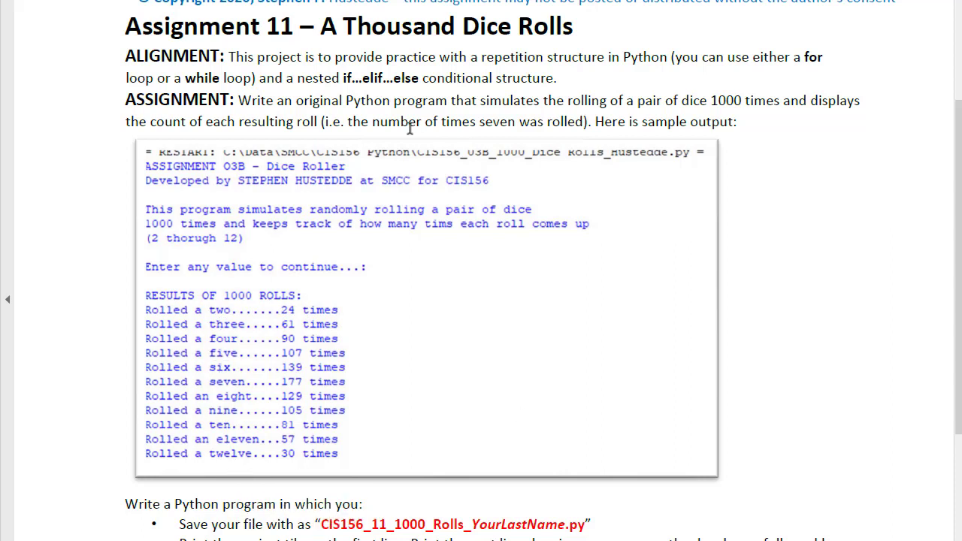
mouse_move(243, 93)
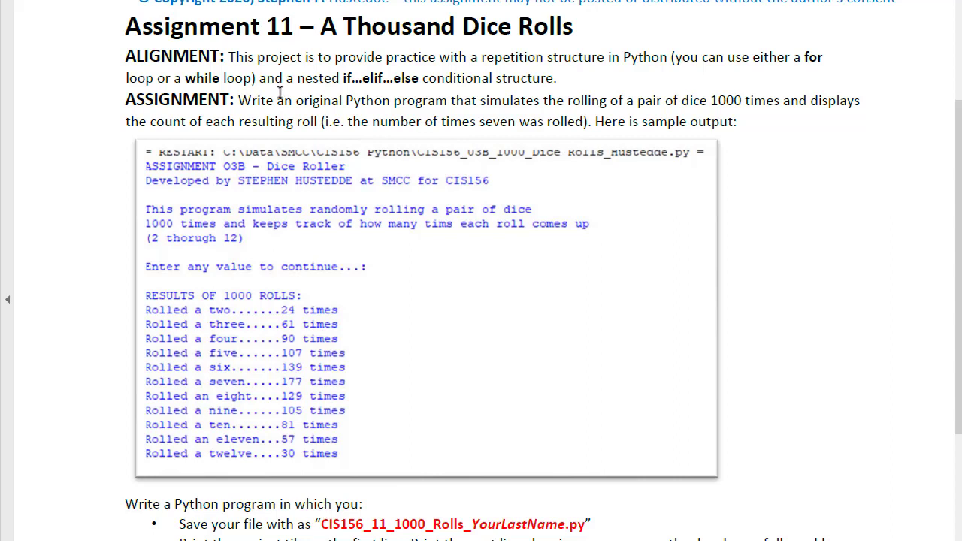
mouse_move(368, 90)
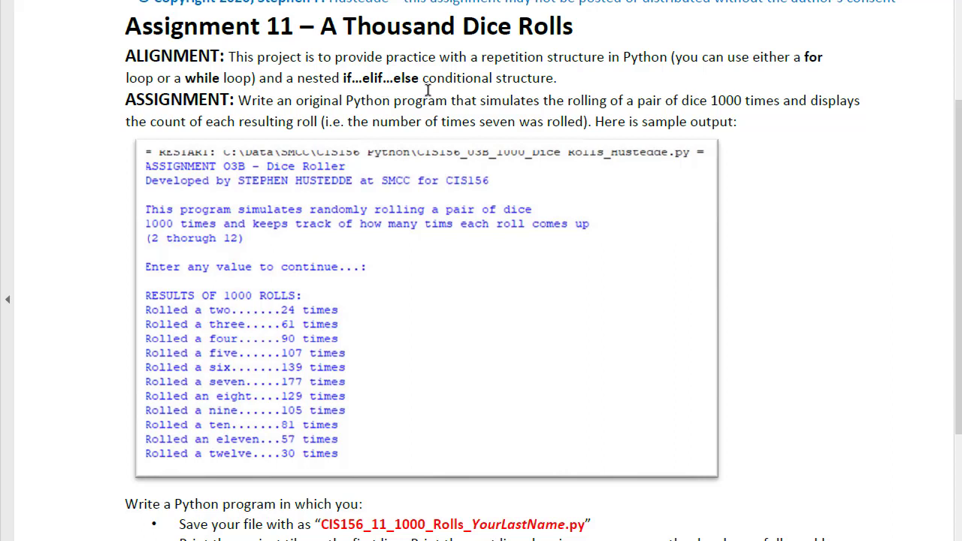
mouse_move(448, 99)
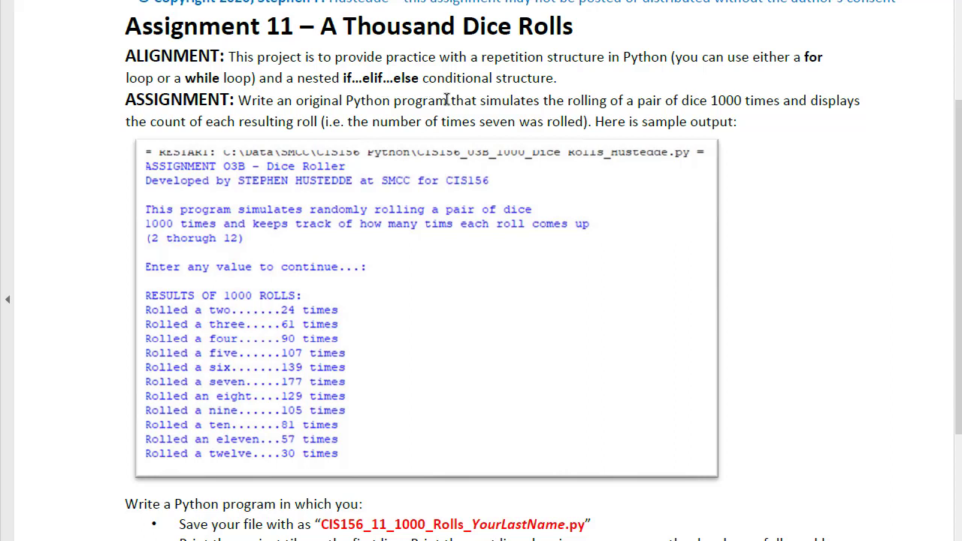
mouse_move(470, 345)
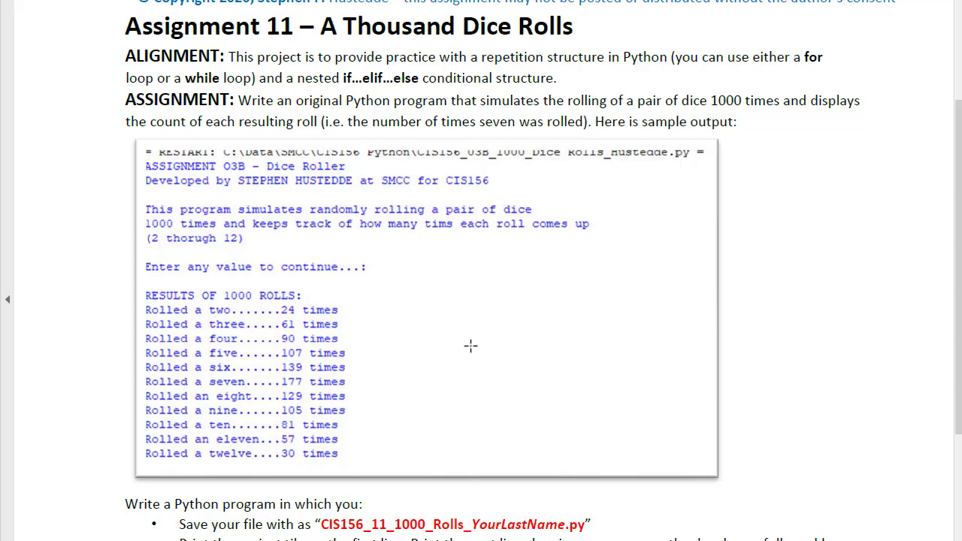
mouse_move(226, 438)
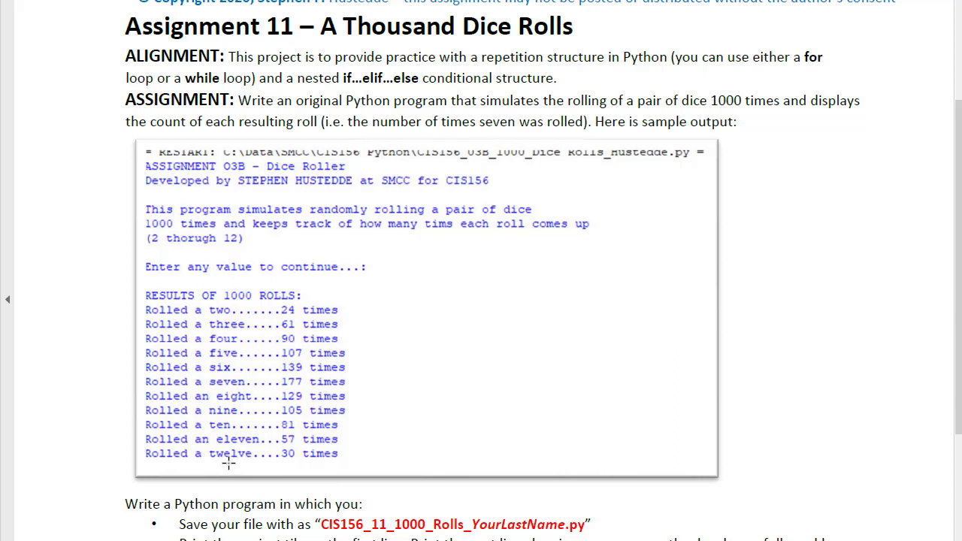
scroll(down, 3)
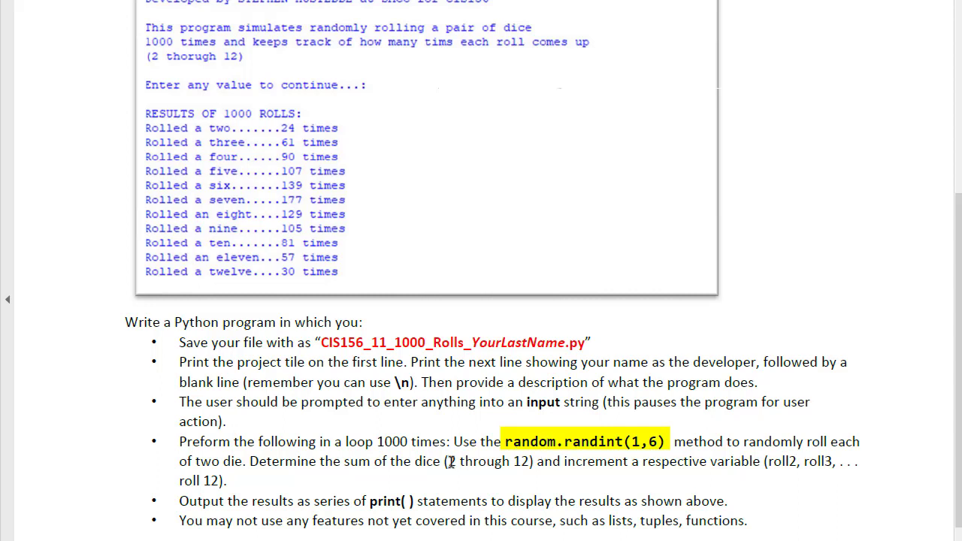
drag(559, 460, 860, 460)
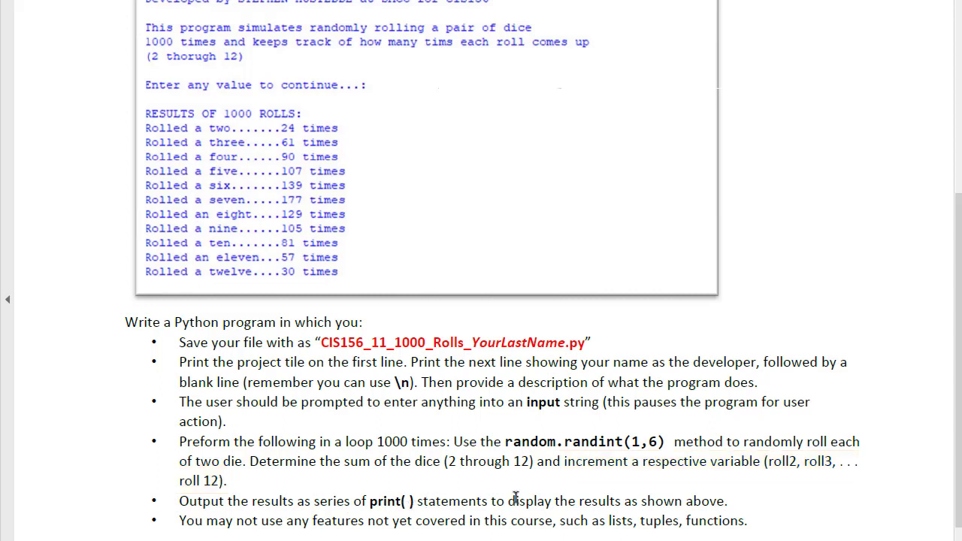
drag(179, 401, 809, 421)
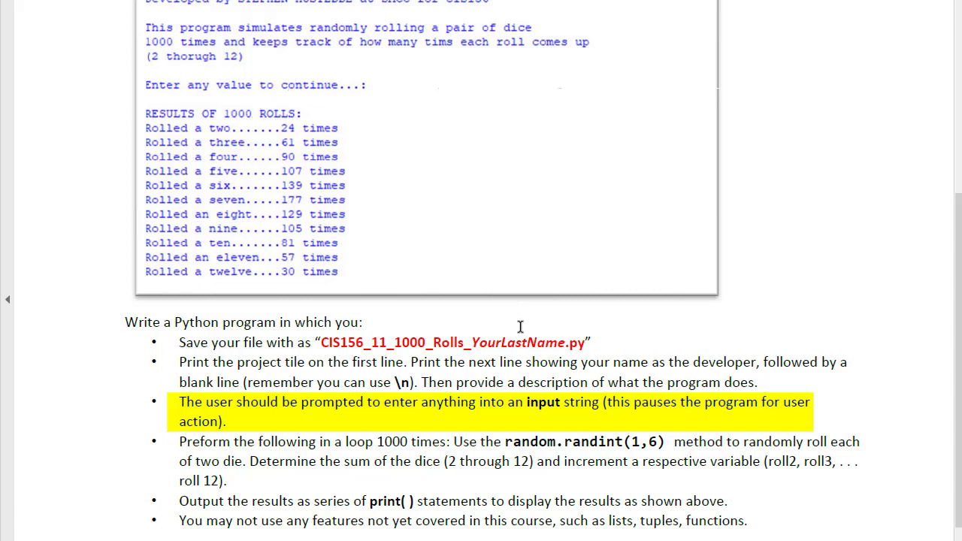
mouse_move(551, 406)
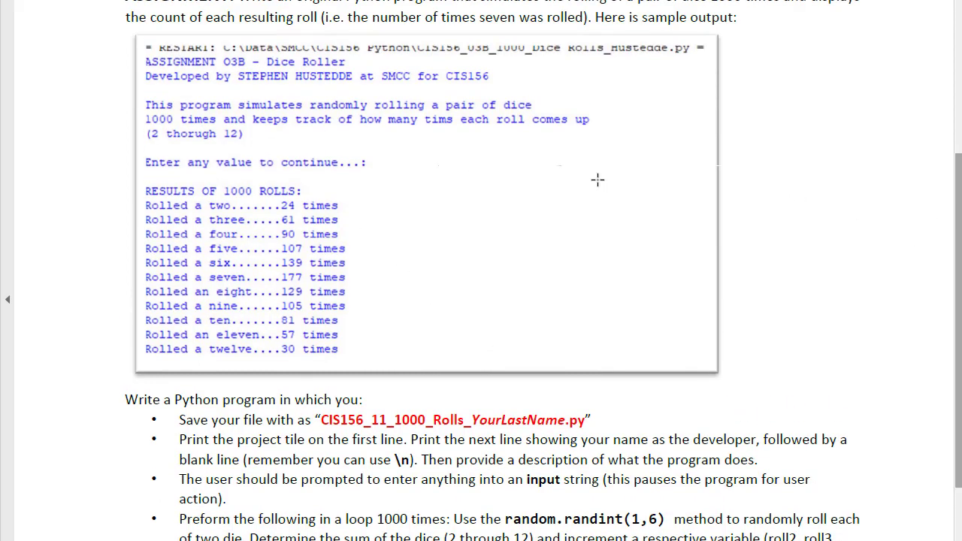
Highlight the 'Enter any value to continue' prompt and the 1000-roll sample results on the slide.
double_click(259, 163)
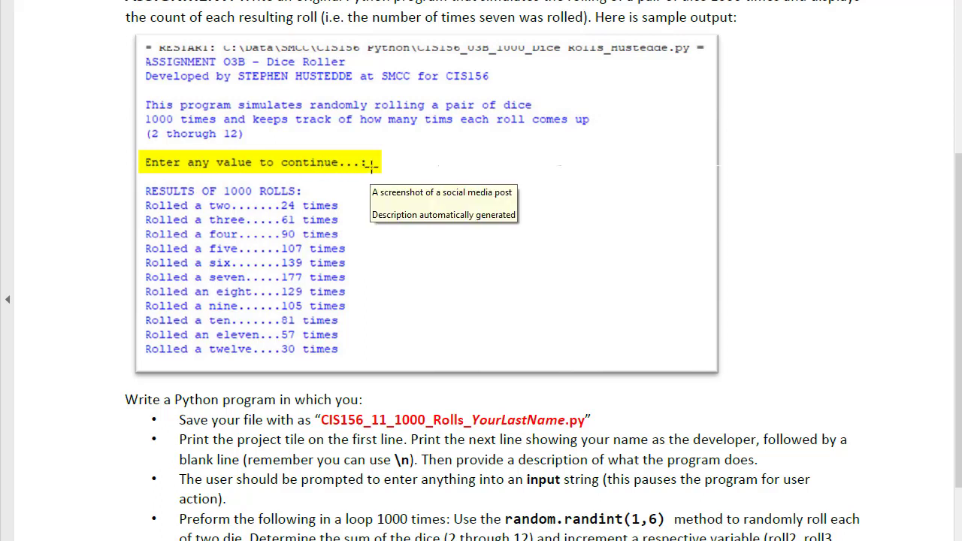
mouse_move(481, 193)
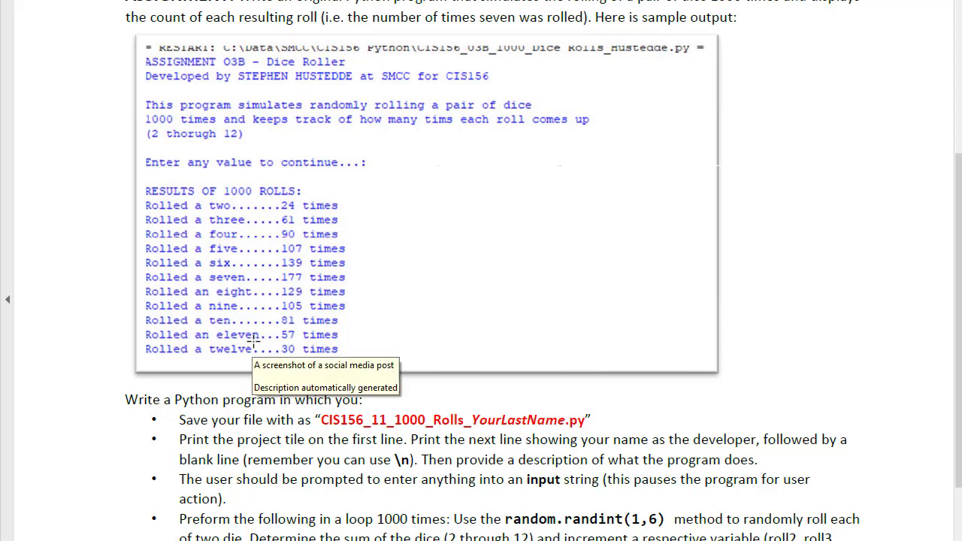
mouse_move(253, 343)
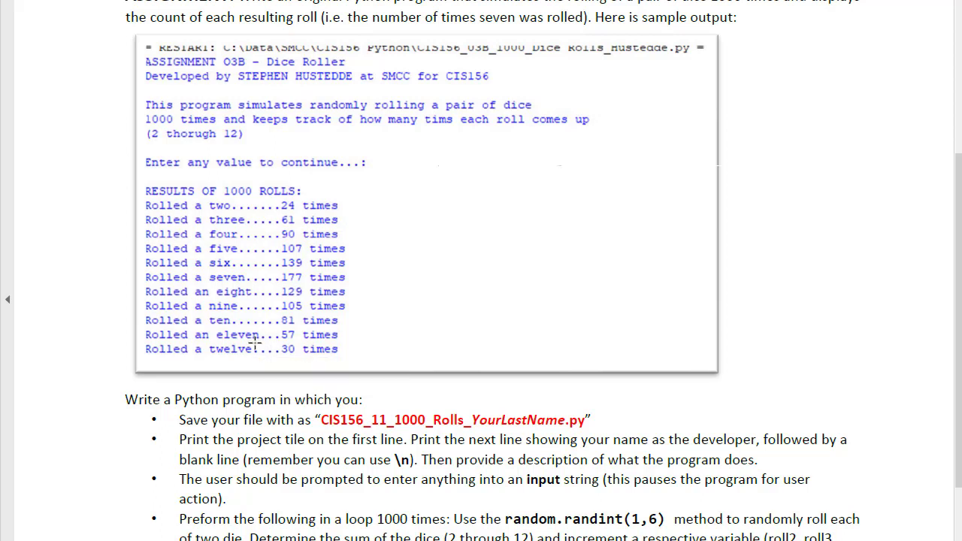
drag(123, 181, 376, 368)
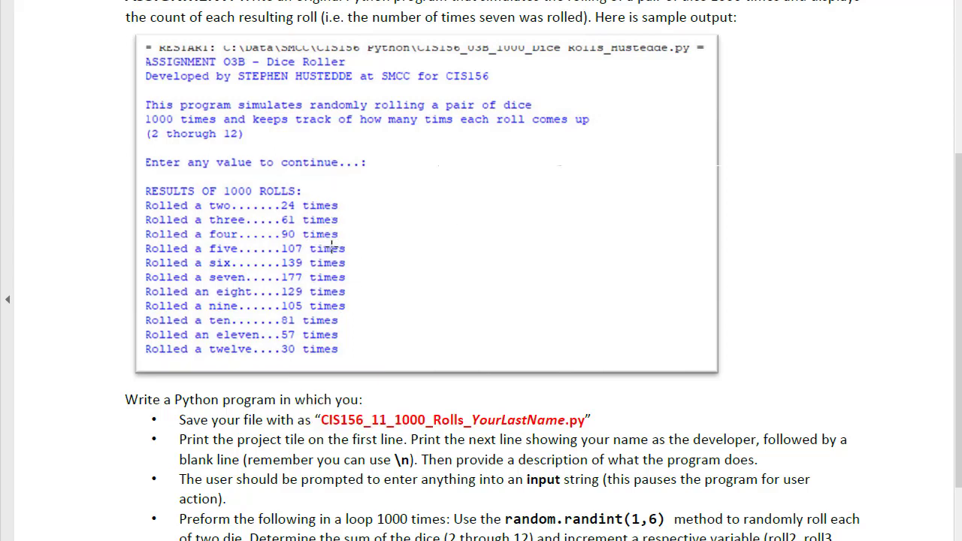
mouse_move(214, 275)
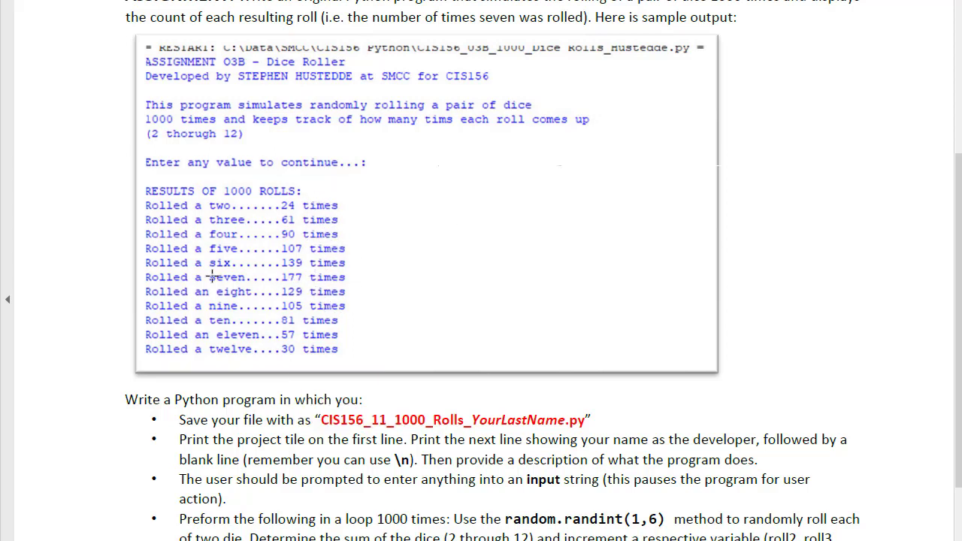
mouse_move(319, 263)
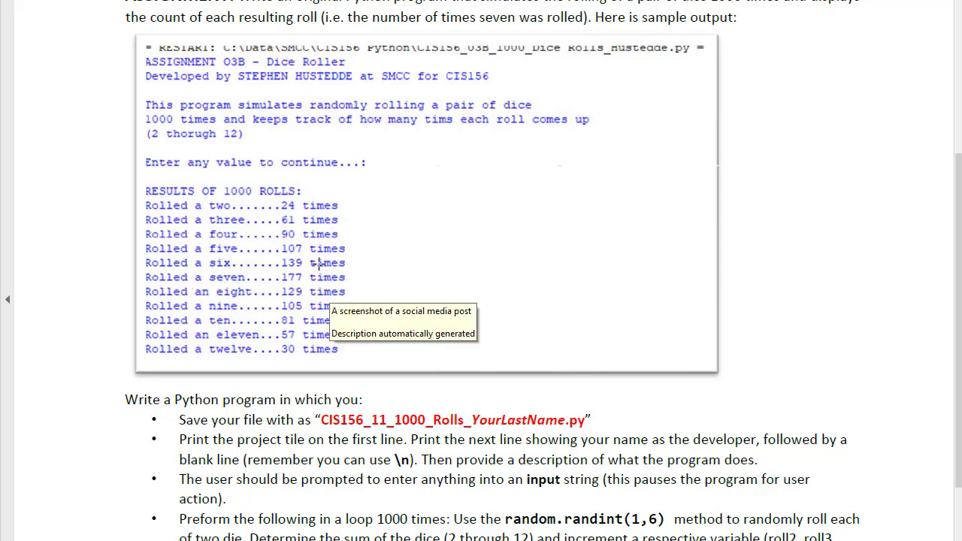
mouse_move(304, 209)
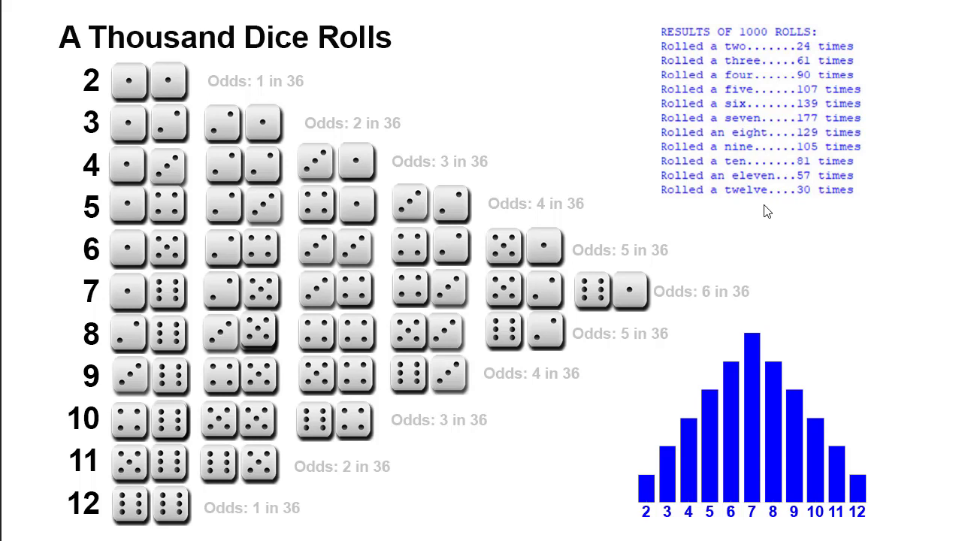
drag(72, 57, 316, 113)
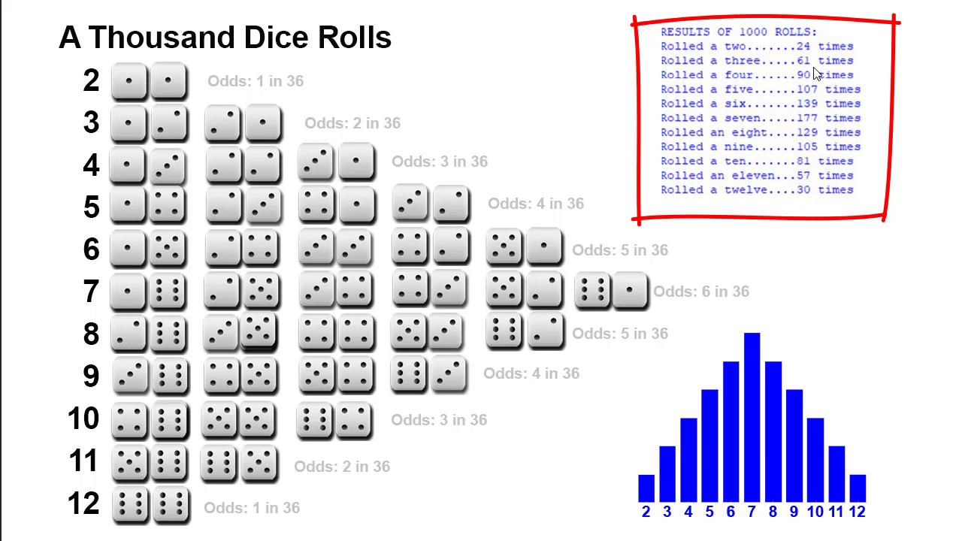
mouse_move(747, 54)
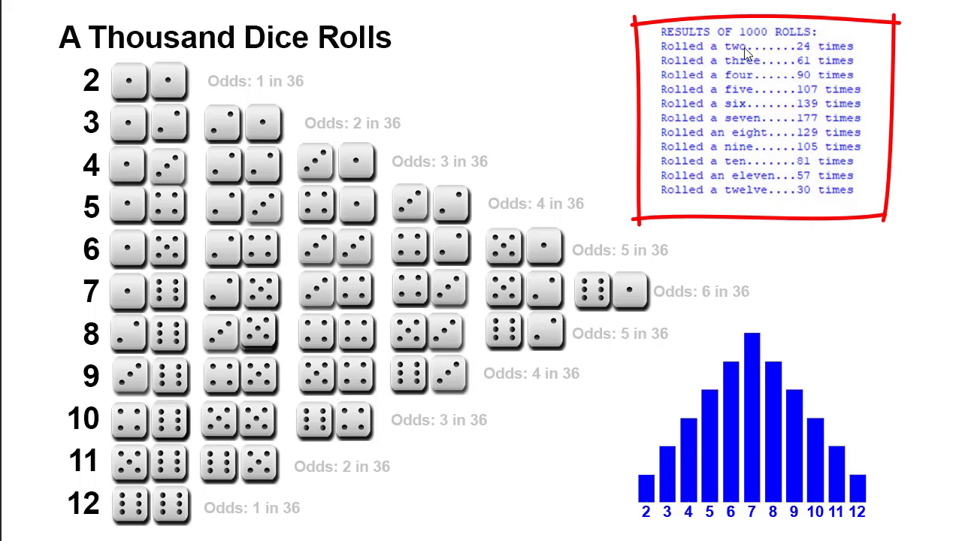
mouse_move(758, 183)
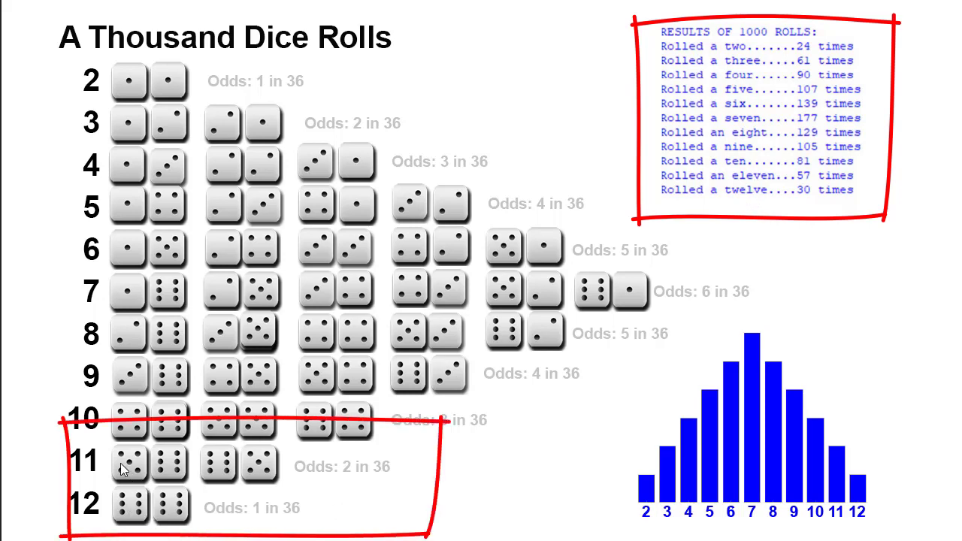
mouse_move(293, 455)
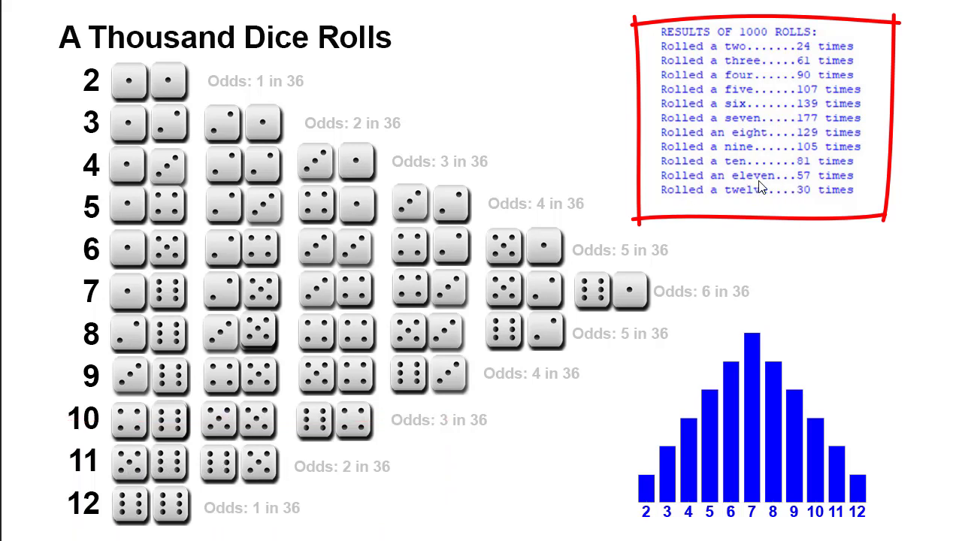
mouse_move(743, 198)
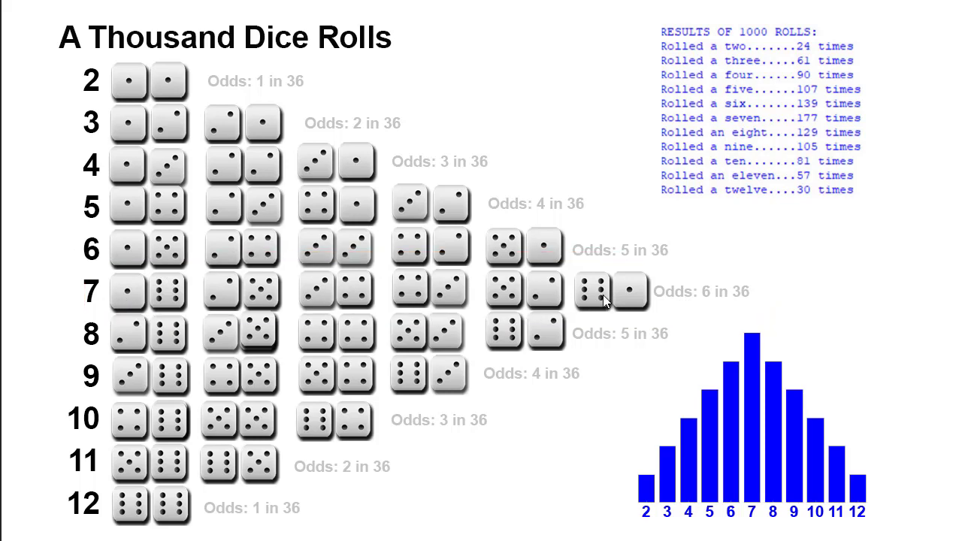
mouse_move(547, 340)
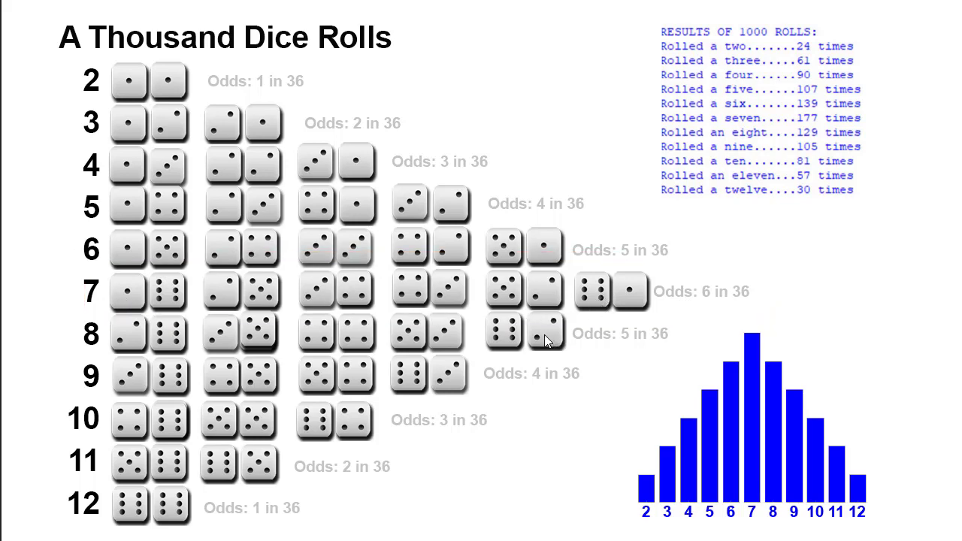
mouse_move(749, 304)
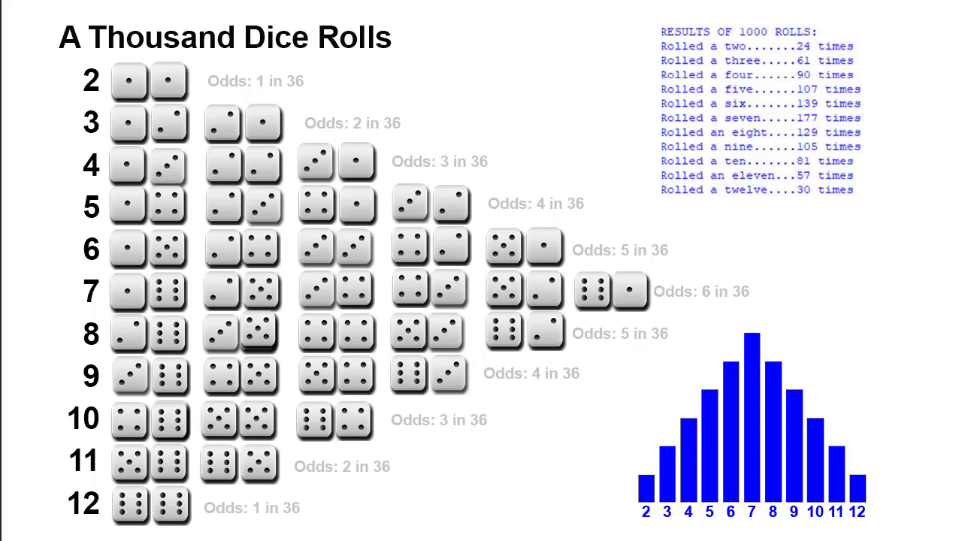
mouse_move(707, 132)
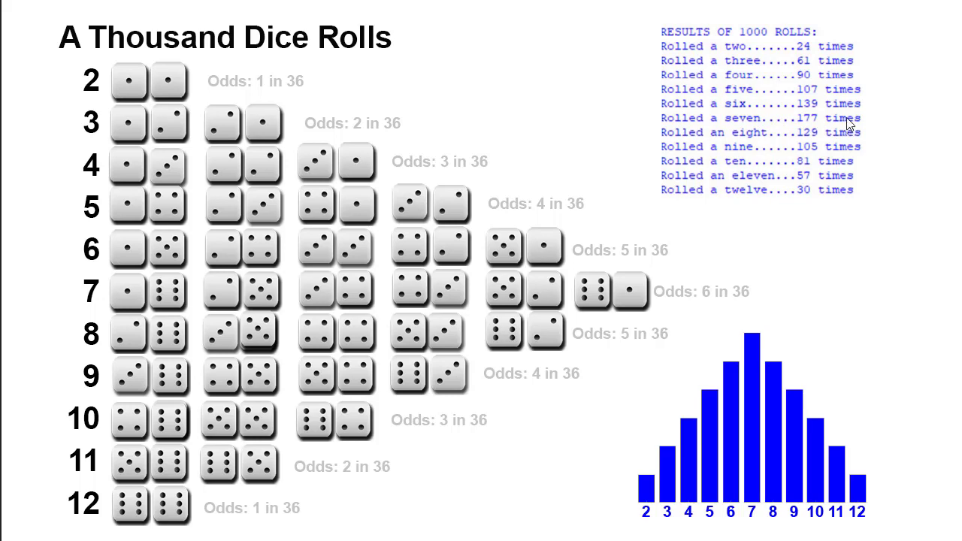
mouse_move(830, 117)
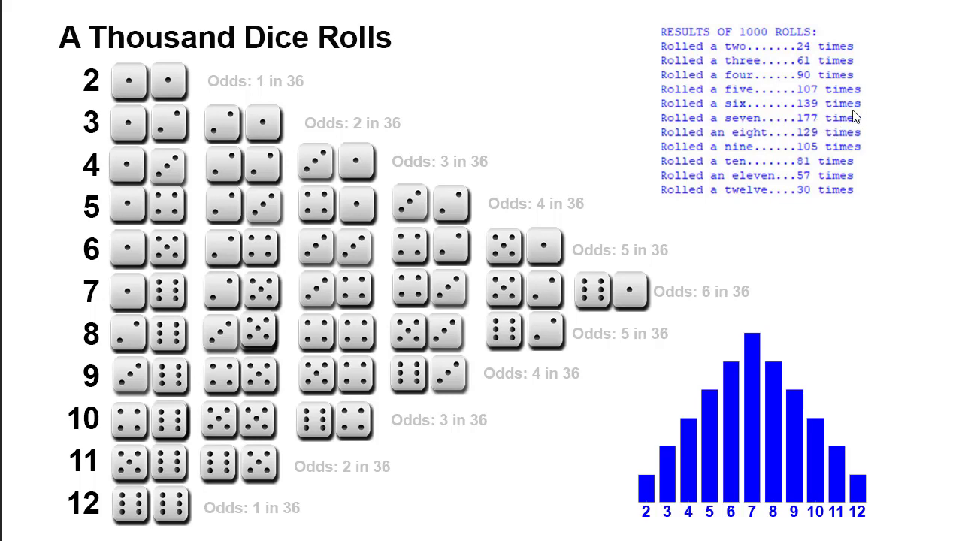
mouse_move(761, 142)
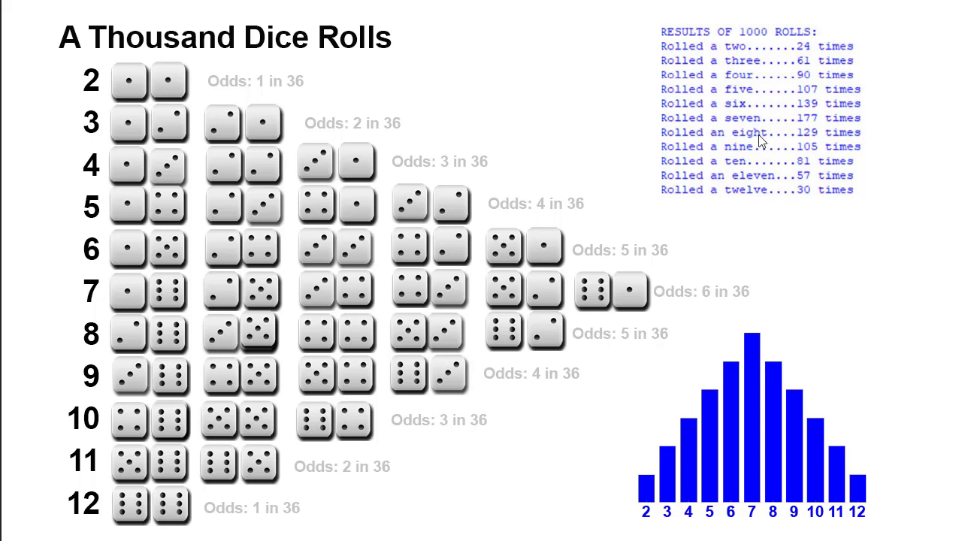
mouse_move(755, 127)
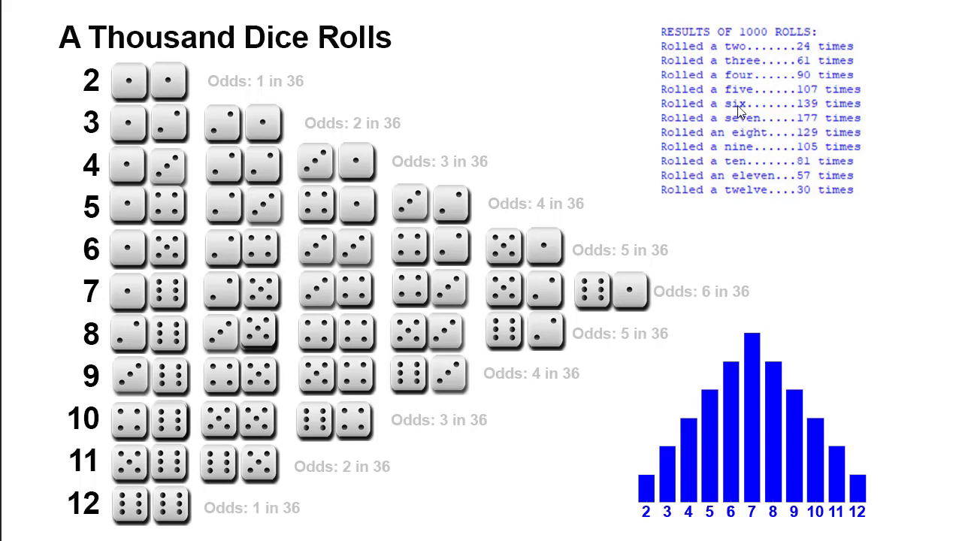
mouse_move(839, 132)
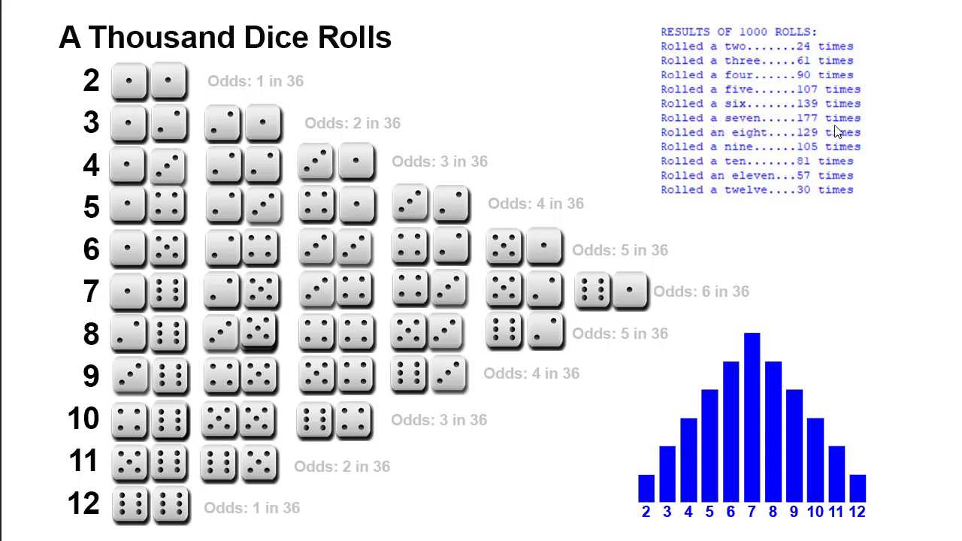
mouse_move(686, 523)
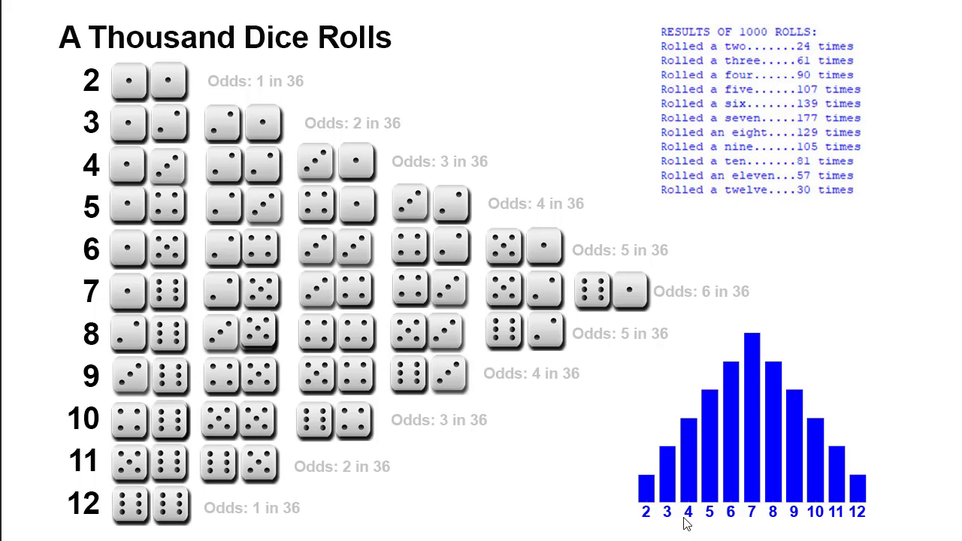
mouse_move(638, 519)
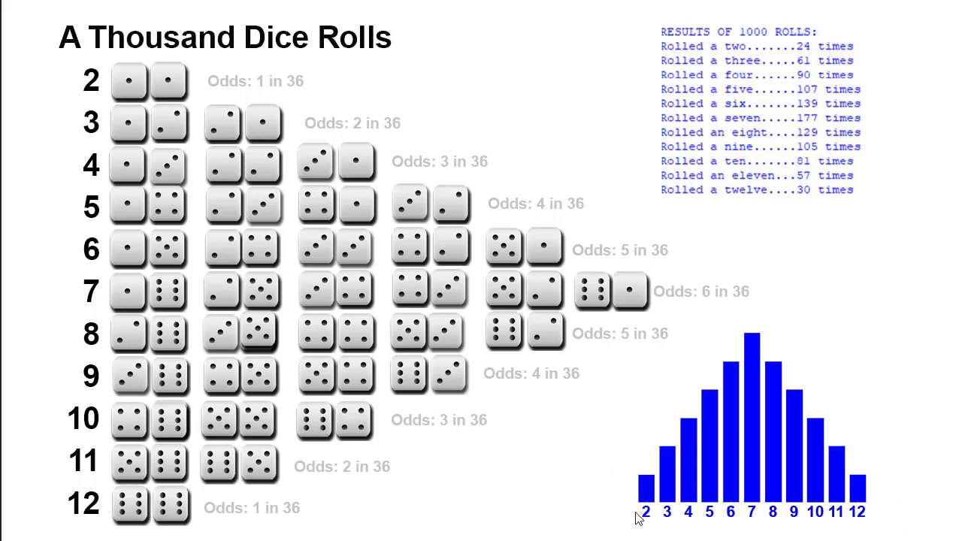
mouse_move(824, 52)
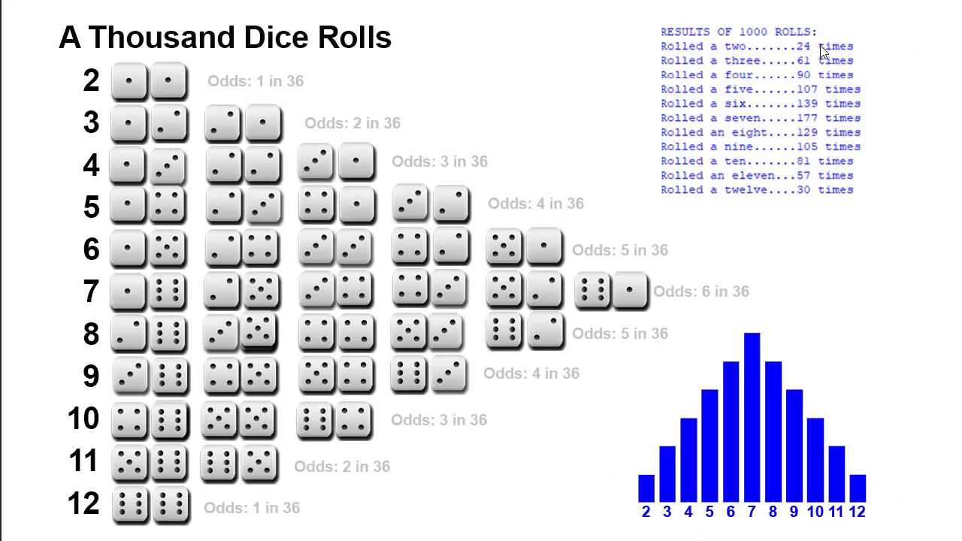
mouse_move(827, 194)
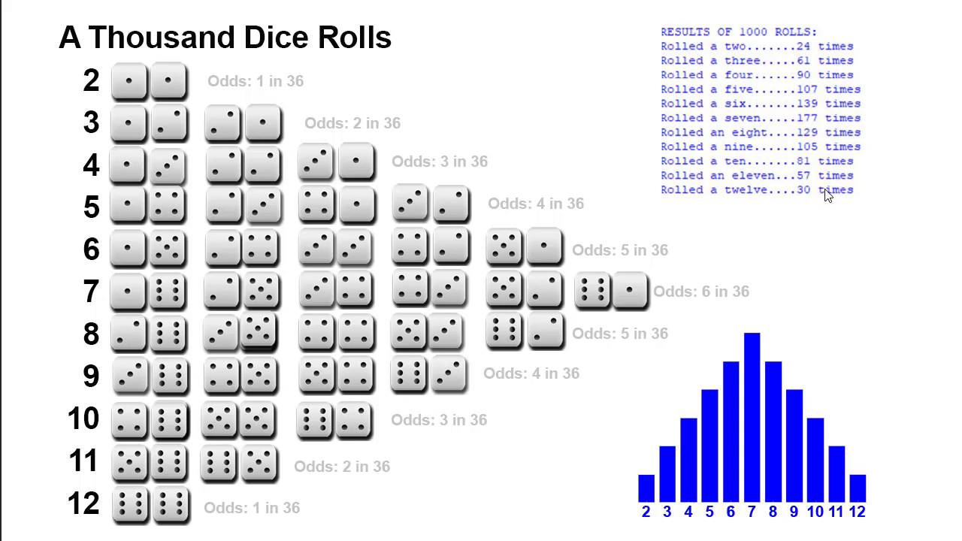
mouse_move(818, 193)
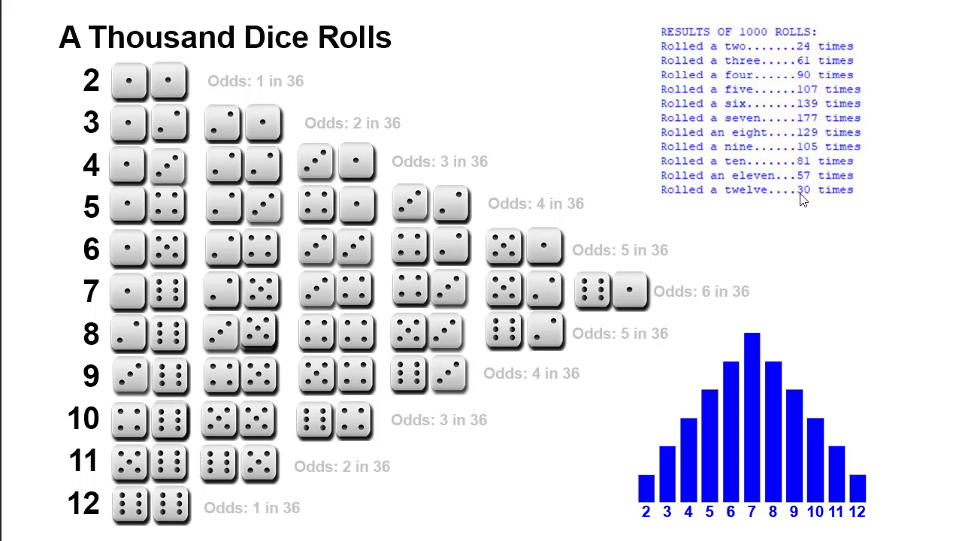
mouse_move(824, 207)
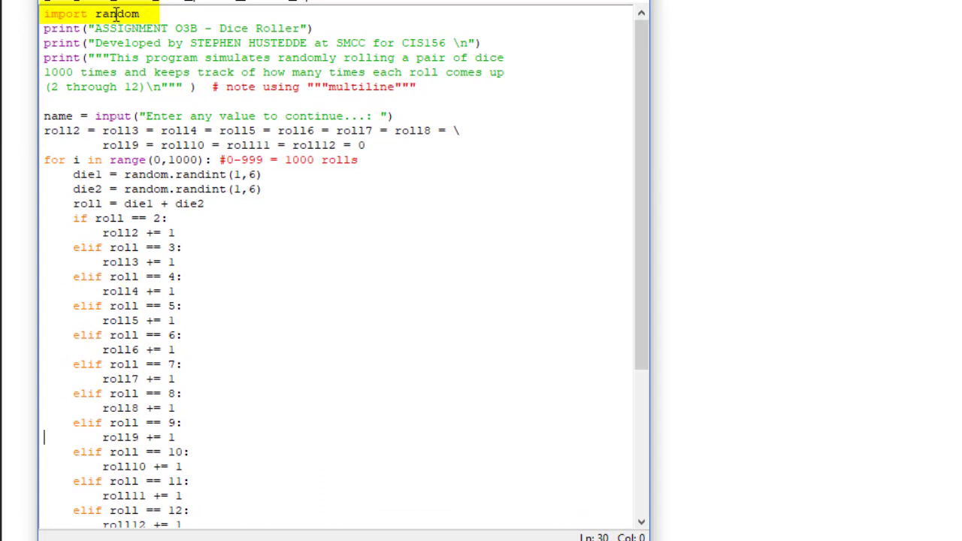
mouse_move(128, 13)
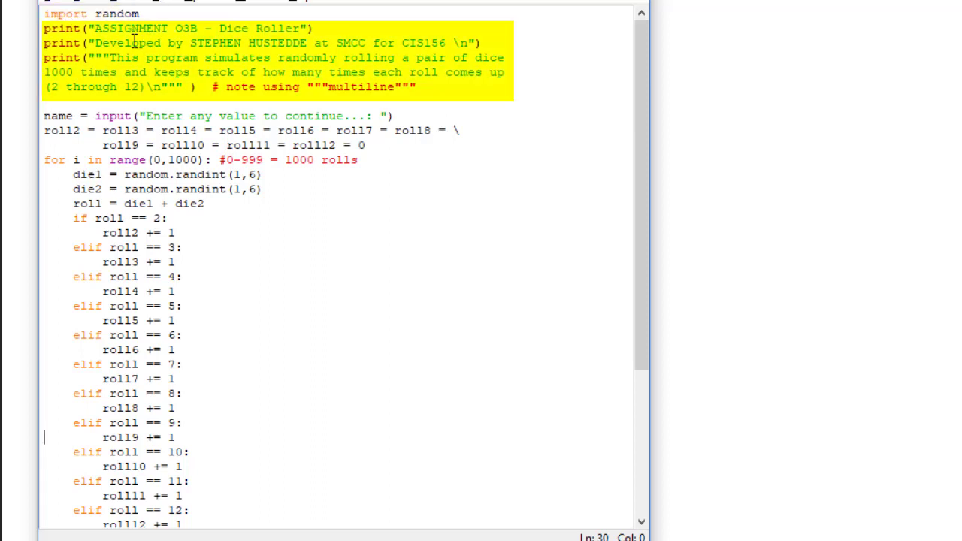
click(149, 116)
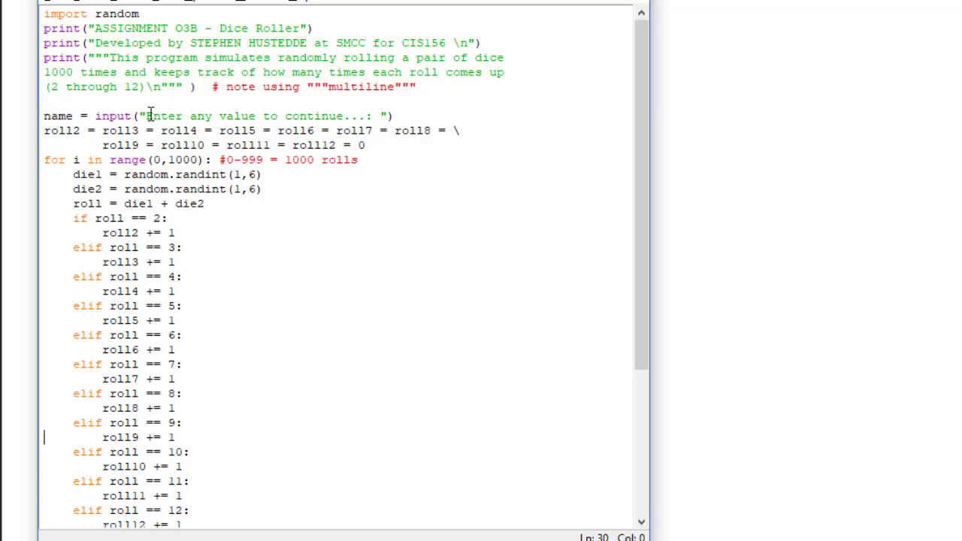
triple_click(225, 116)
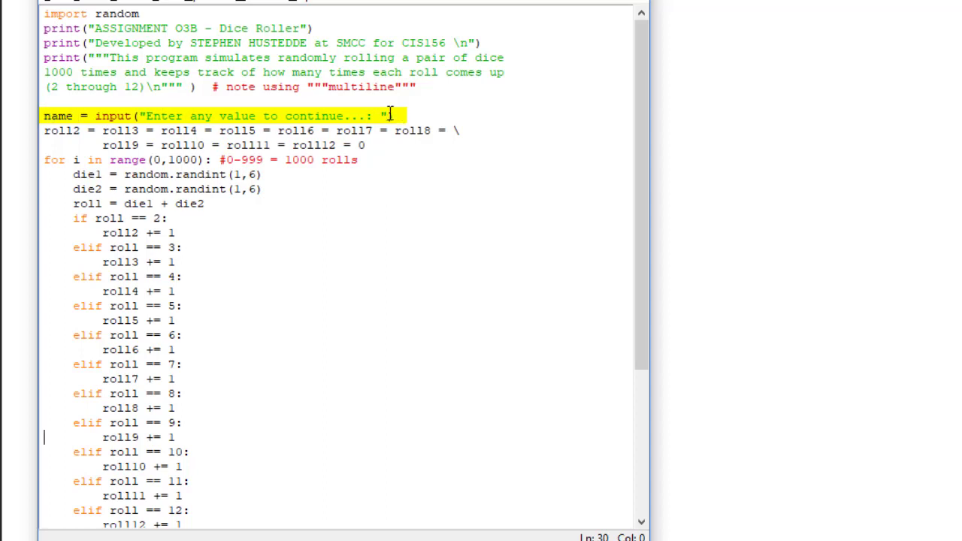
mouse_move(256, 379)
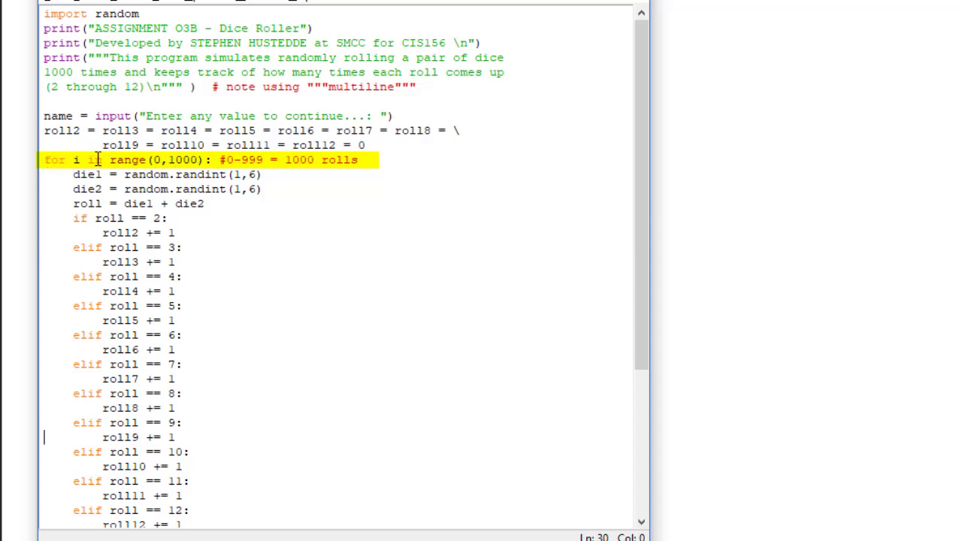
mouse_move(171, 159)
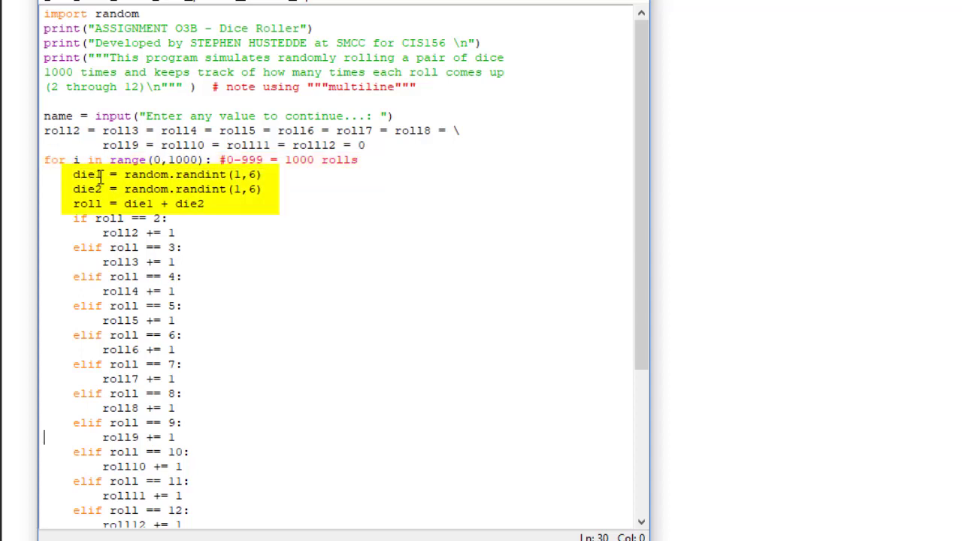
mouse_move(217, 175)
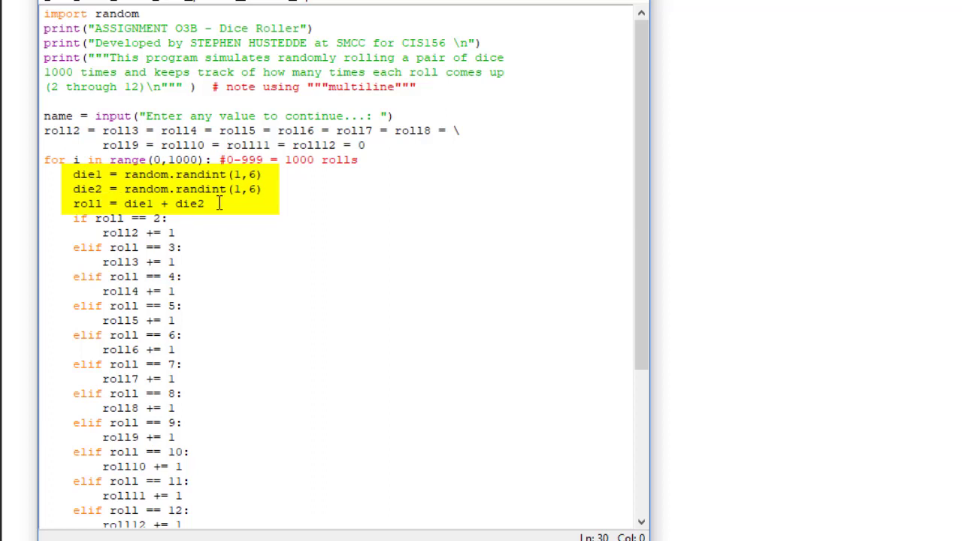
click(164, 205)
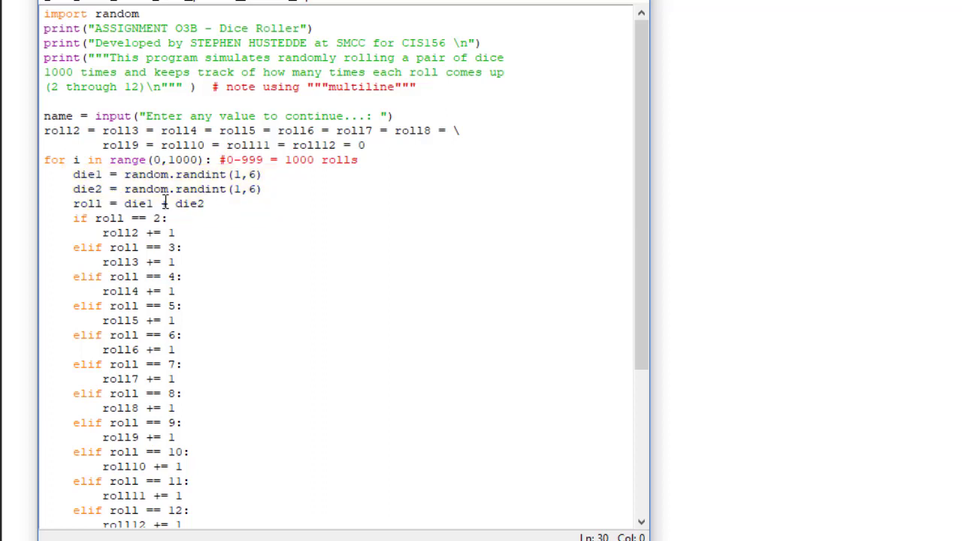
drag(73, 218, 211, 519)
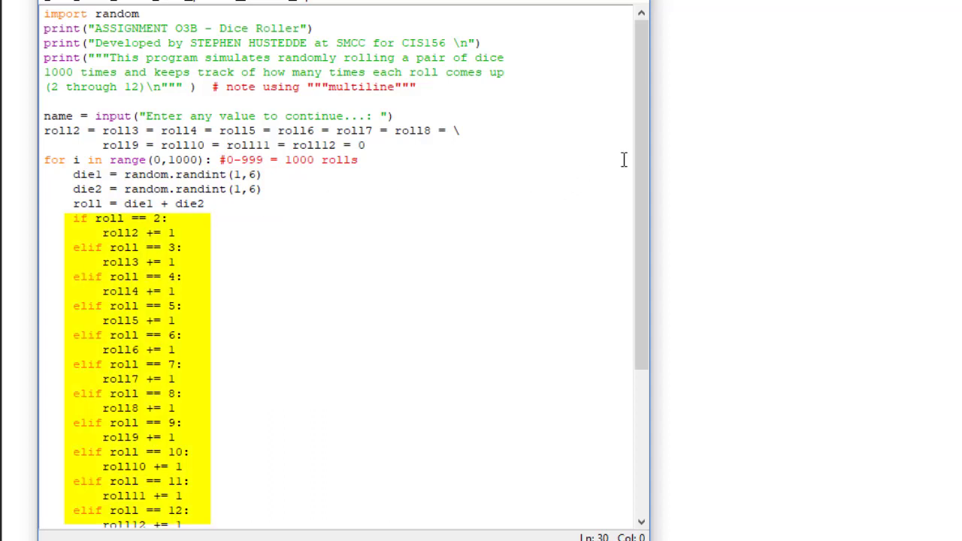
scroll(down, 3)
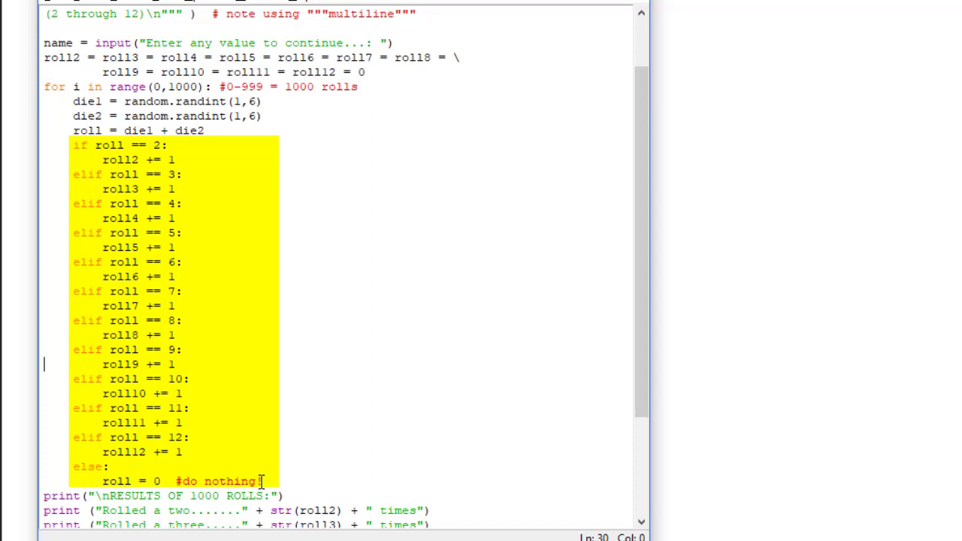
click(97, 195)
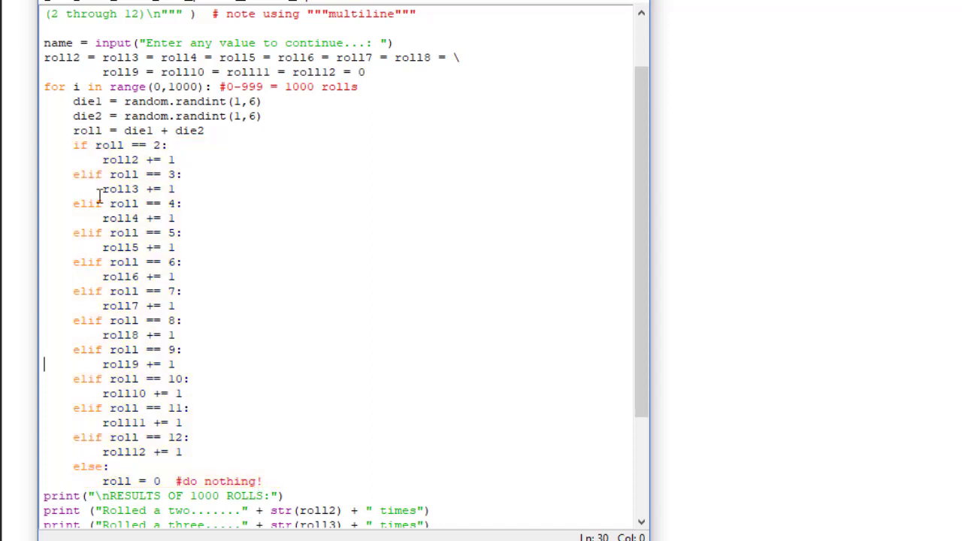
mouse_move(633, 265)
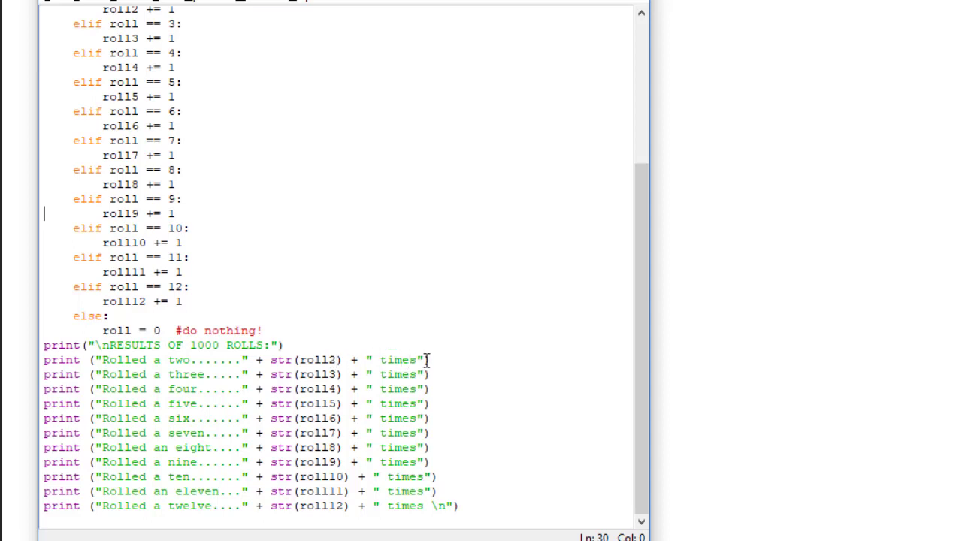
mouse_move(239, 418)
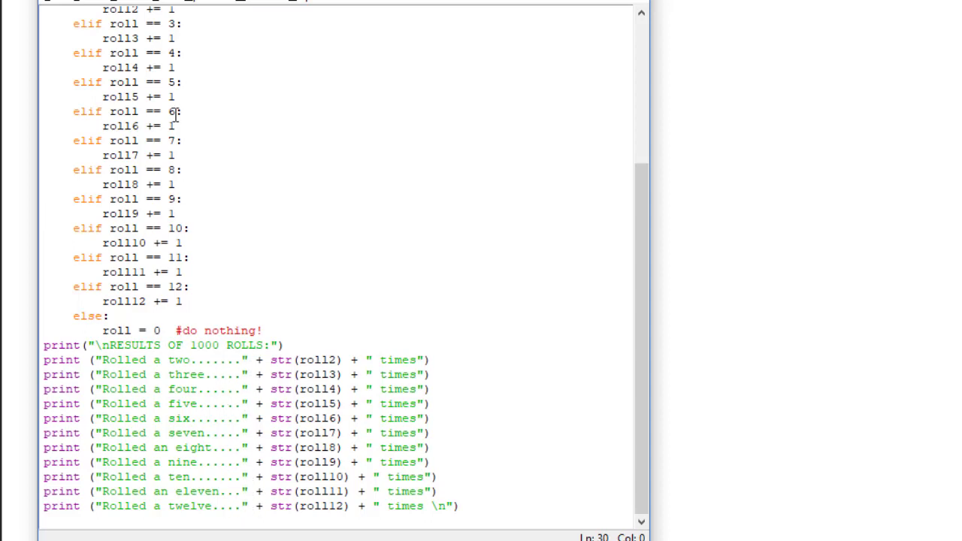
Run the dice roller script with F5 and focus the shell prompt.
key(F5)
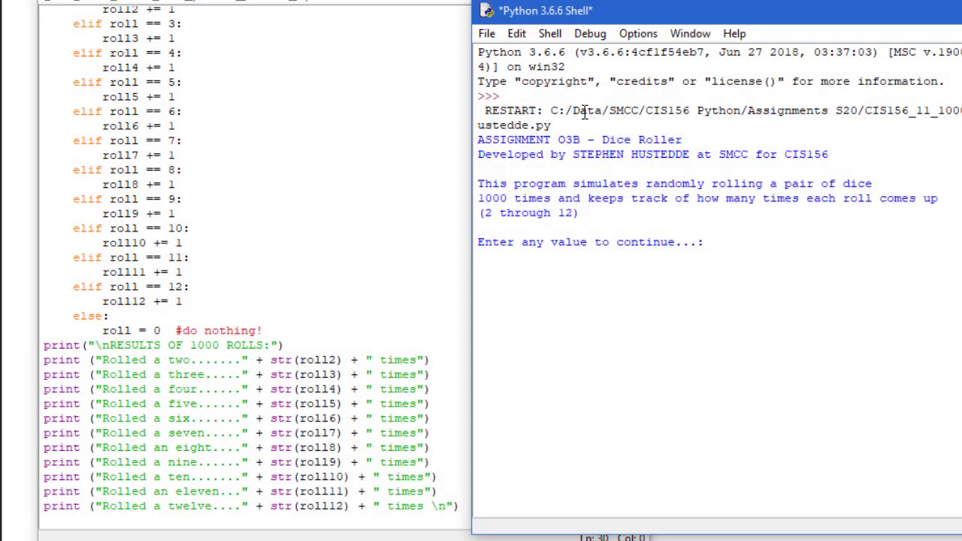
click(707, 242)
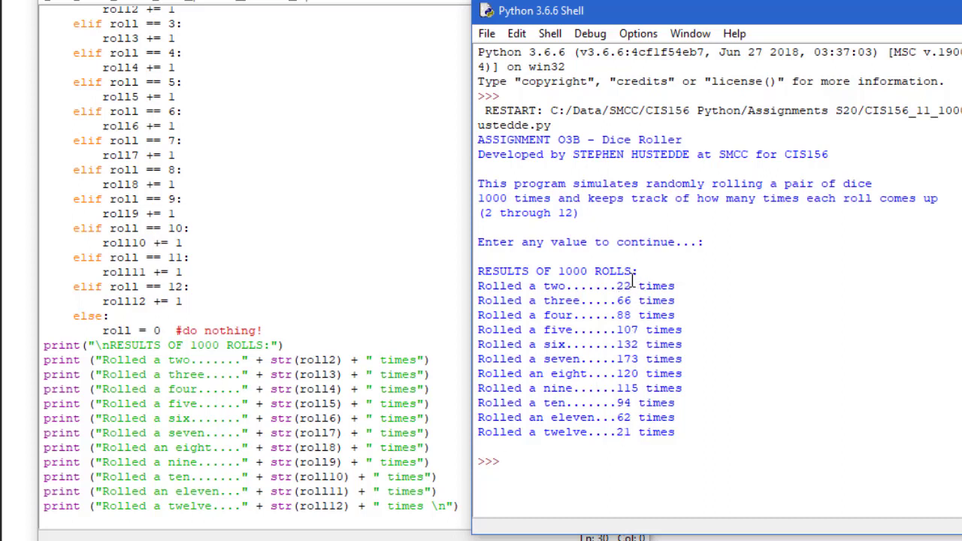
mouse_move(629, 421)
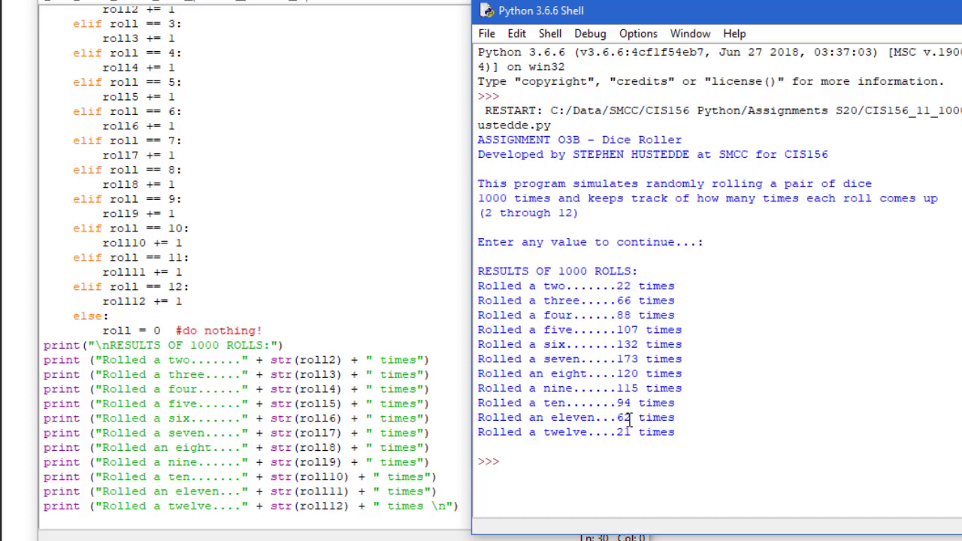
mouse_move(623, 295)
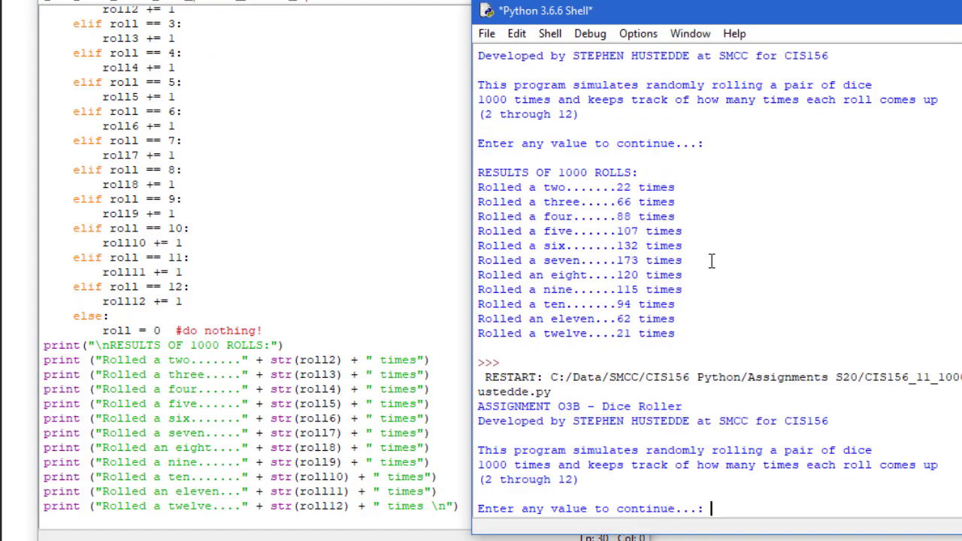
Continue past the prompt so the second run prints results like seven rolled 176 times.
key(enter)
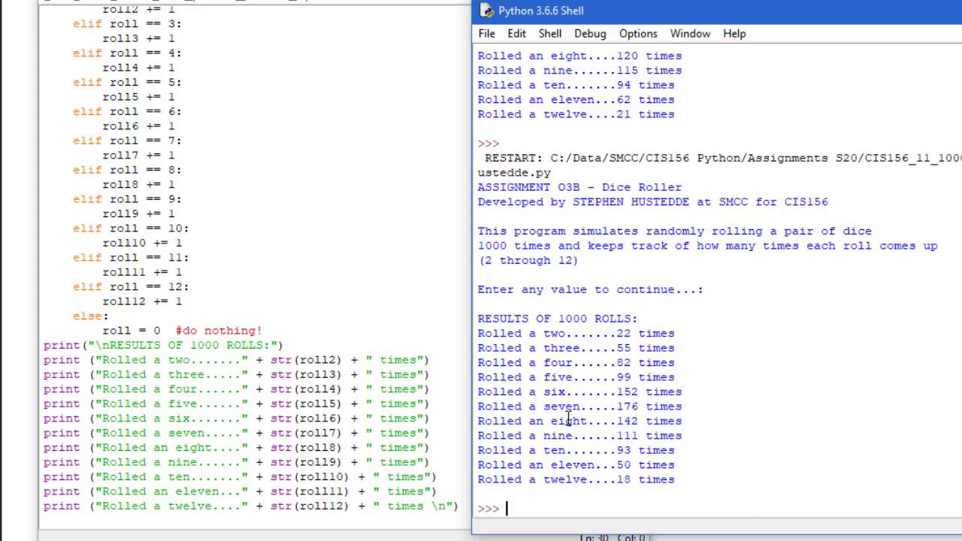
mouse_move(635, 409)
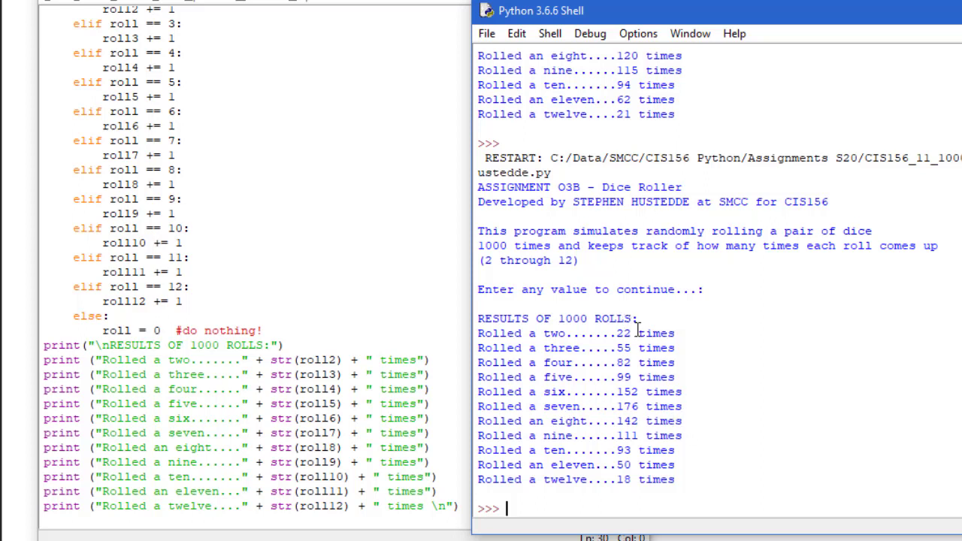
mouse_move(577, 390)
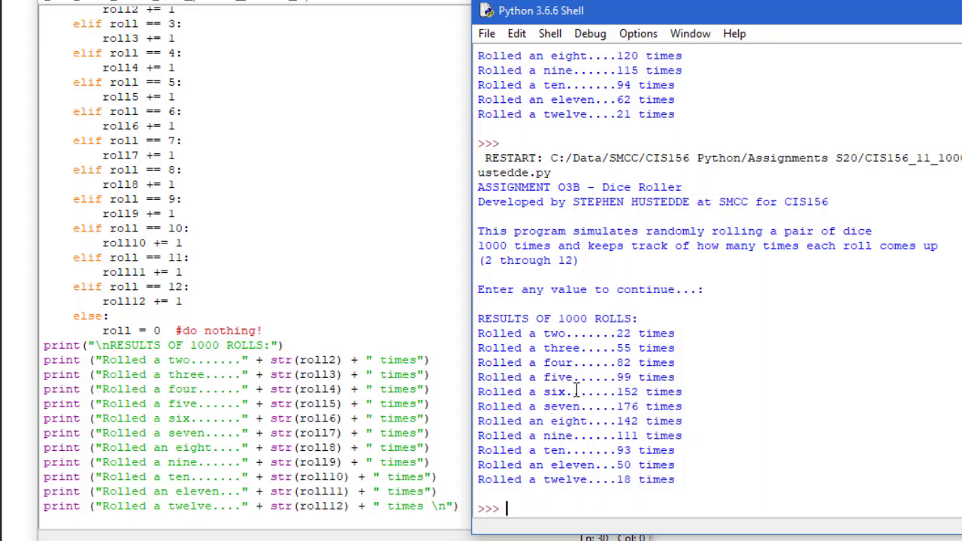
mouse_move(643, 373)
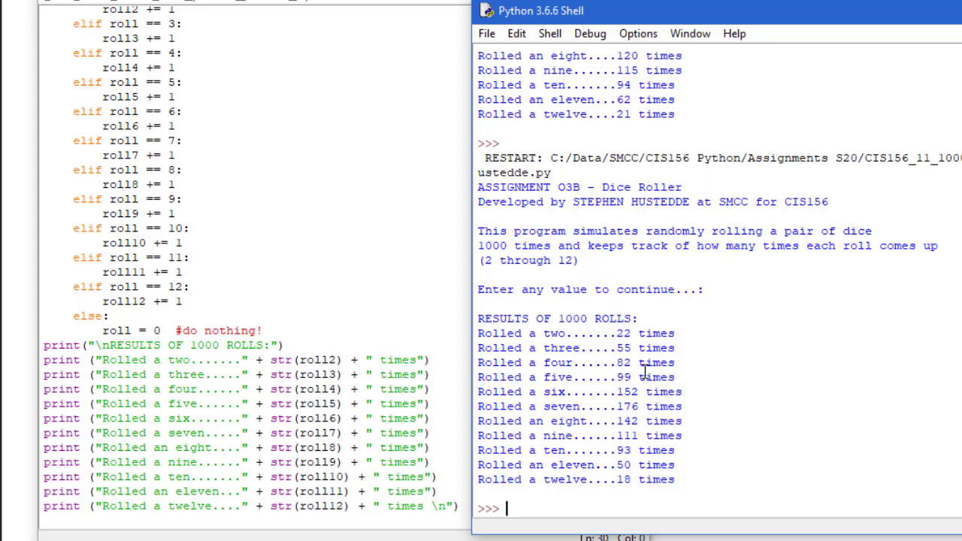
mouse_move(655, 409)
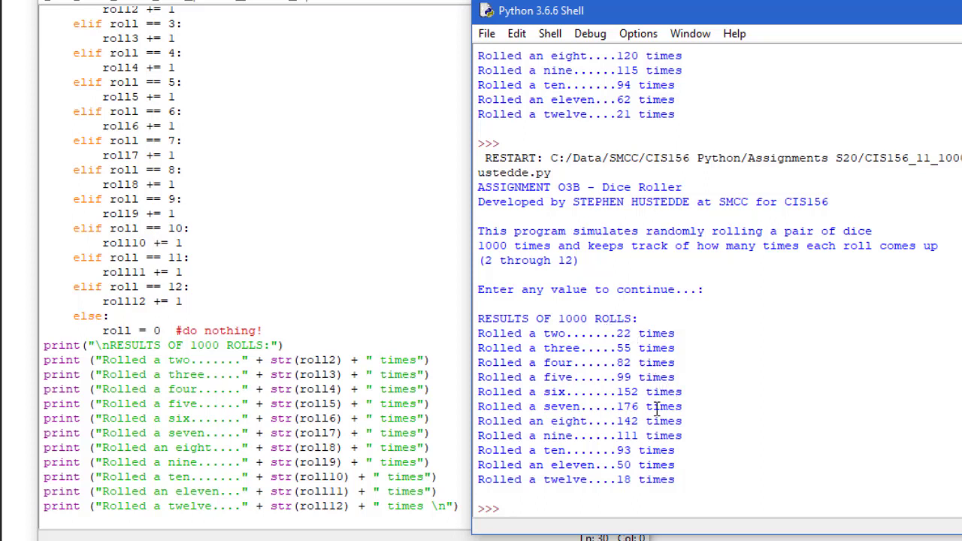